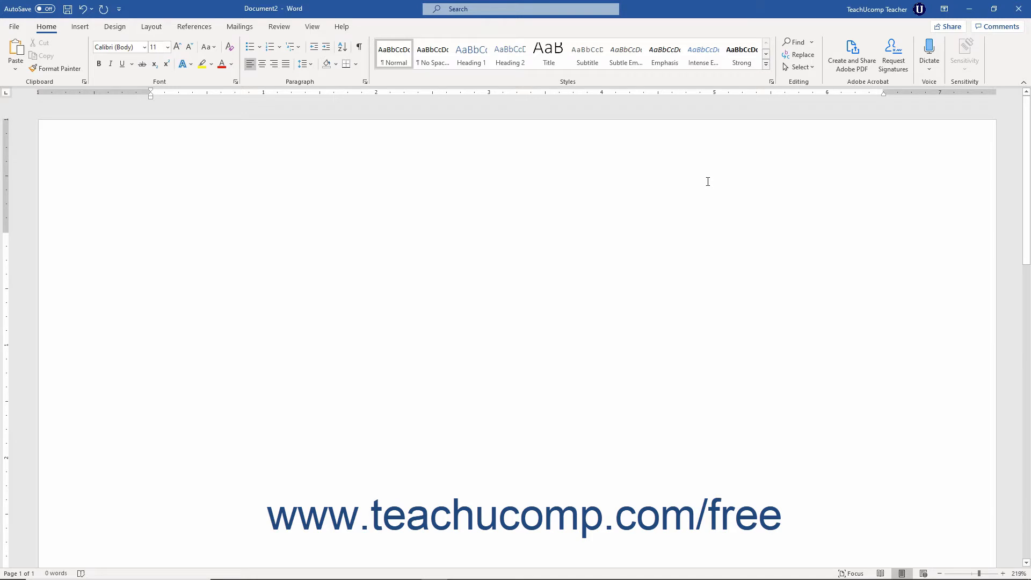
- Show the Insert tab commands and view the Equation button's tooltip
click(150, 242)
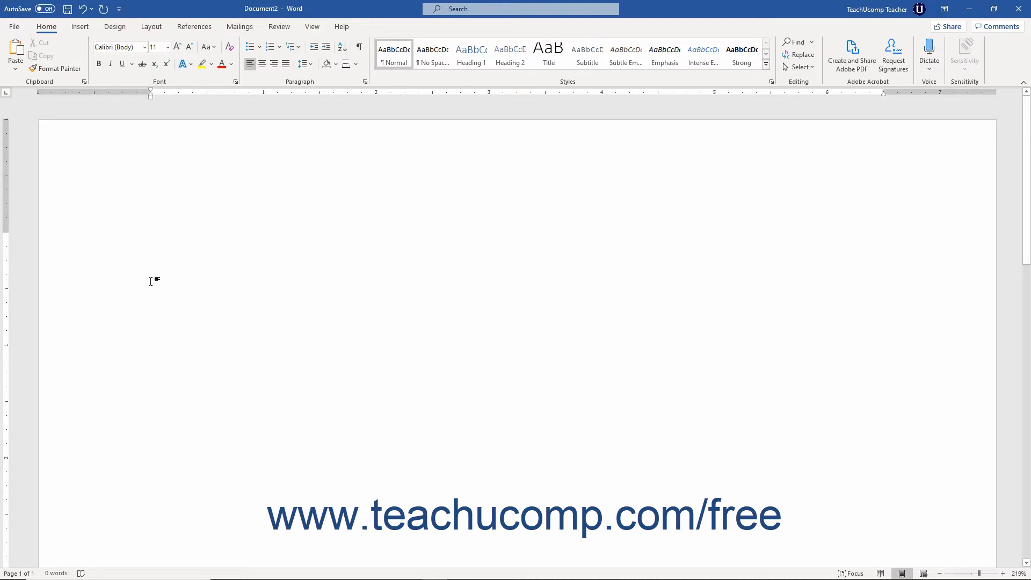
mouse_move(100, 141)
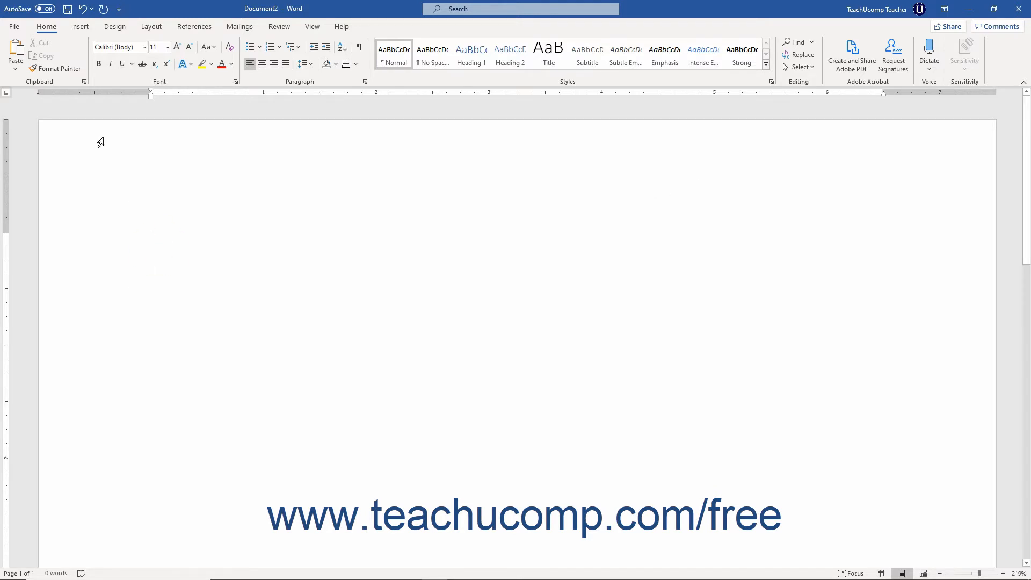
click(80, 26)
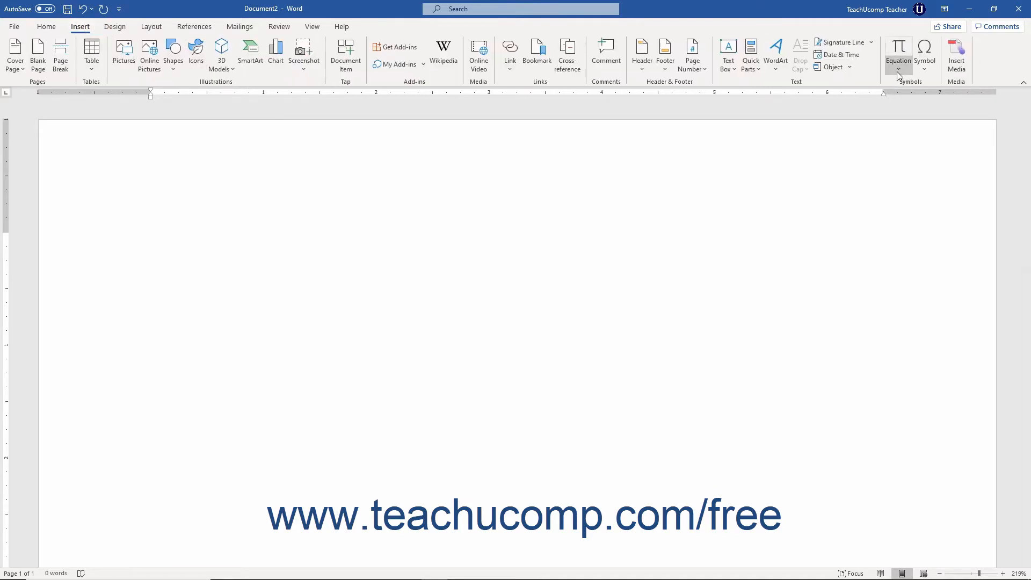
mouse_move(899, 53)
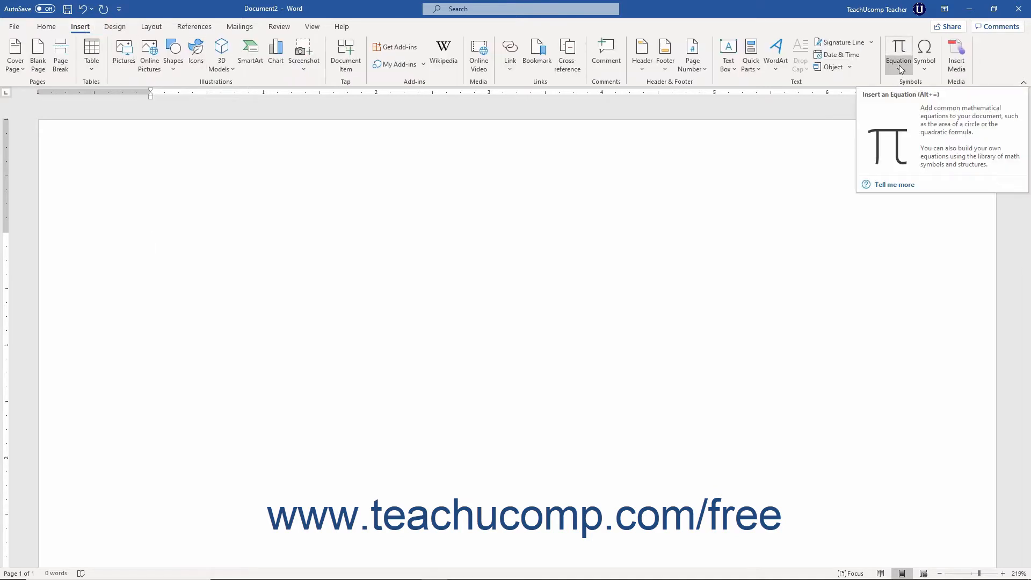
click(151, 243)
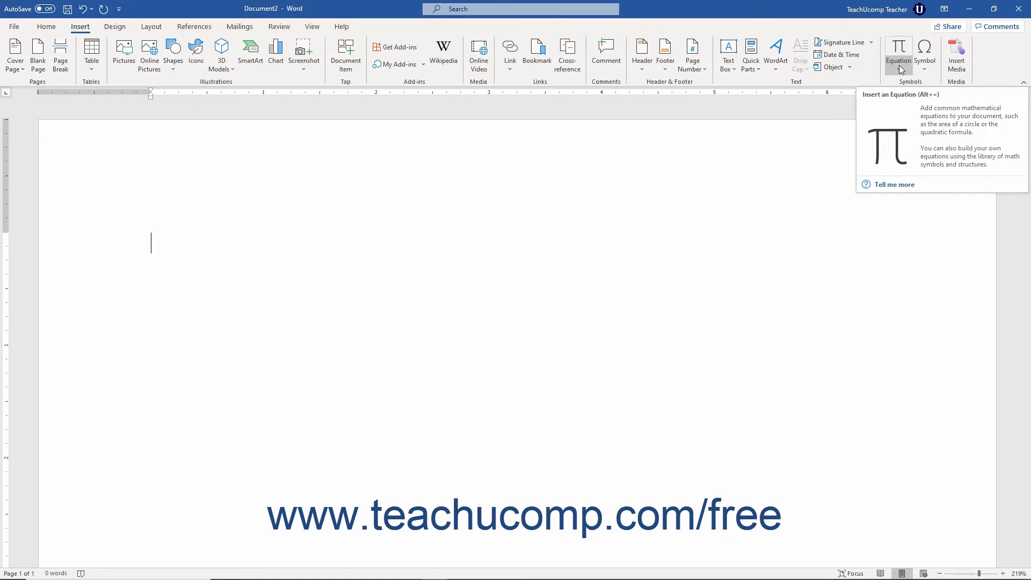
- Open the Equation gallery and scroll through the built-in preset formulas
click(897, 53)
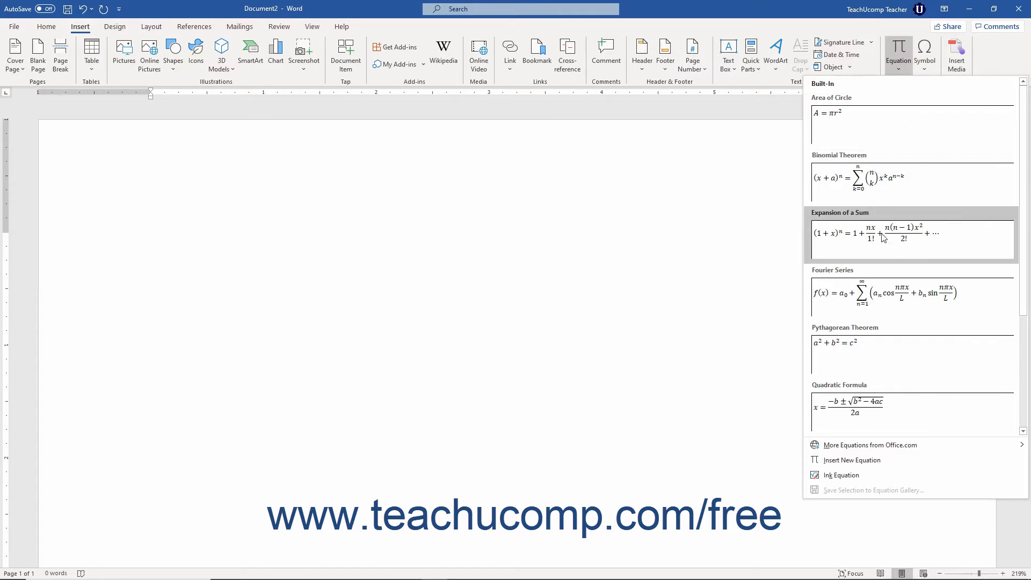
scroll(down, 3)
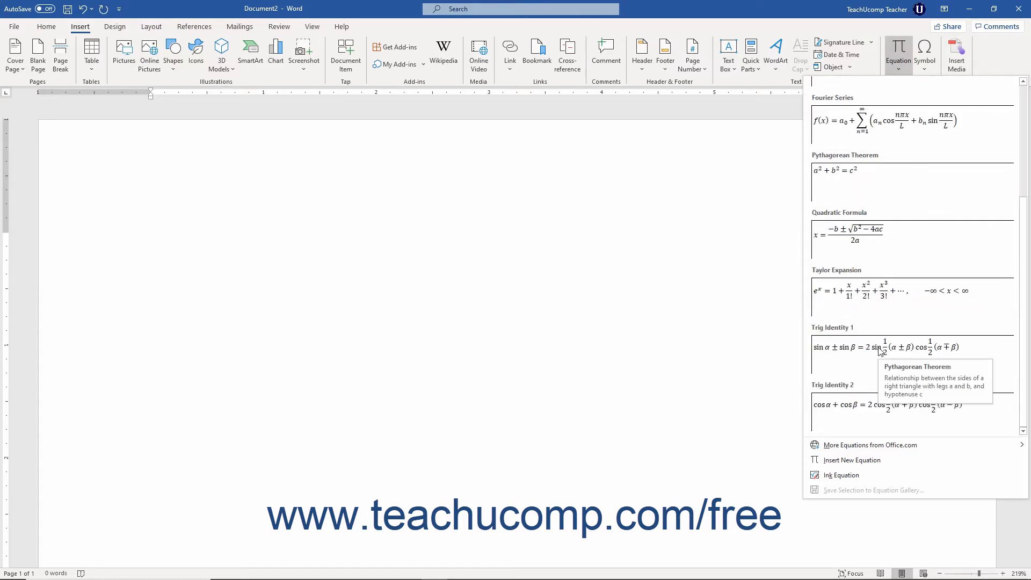
mouse_move(882, 347)
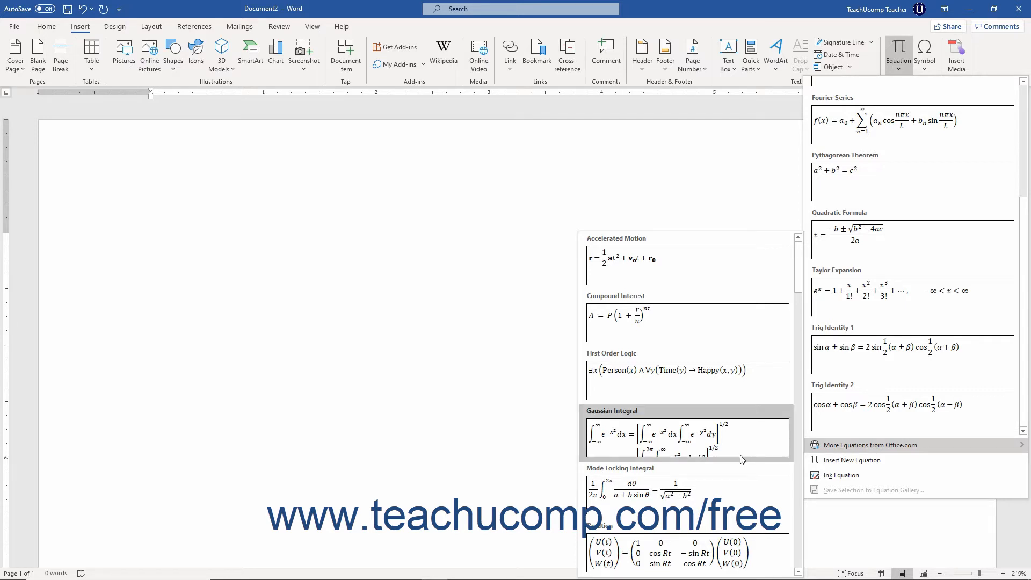
mouse_move(733, 327)
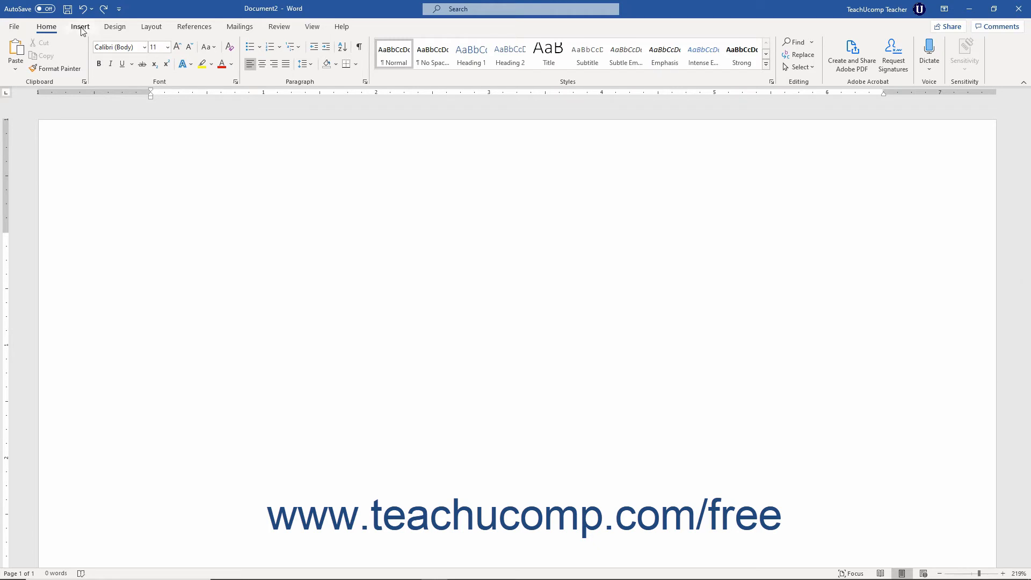
- Switch back to the Insert tab to reach the Equation button
click(80, 26)
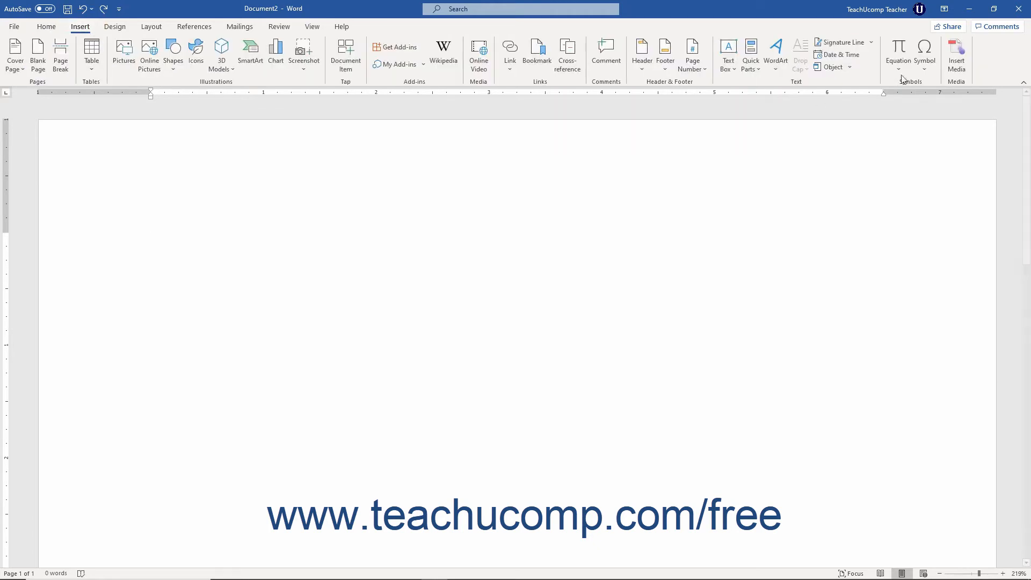
mouse_move(899, 50)
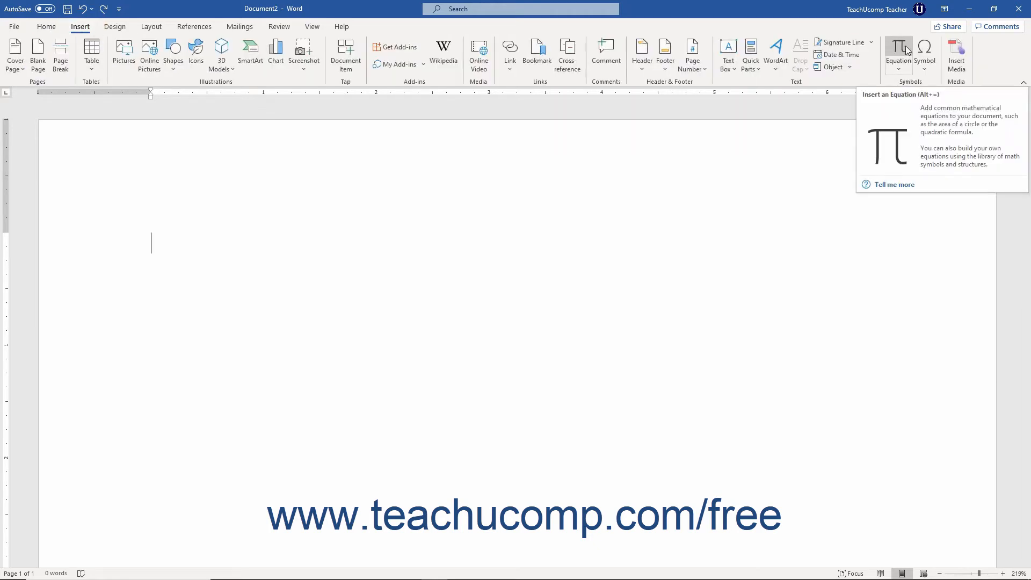
- Insert a blank 'Type equation here' equation placeholder
click(898, 53)
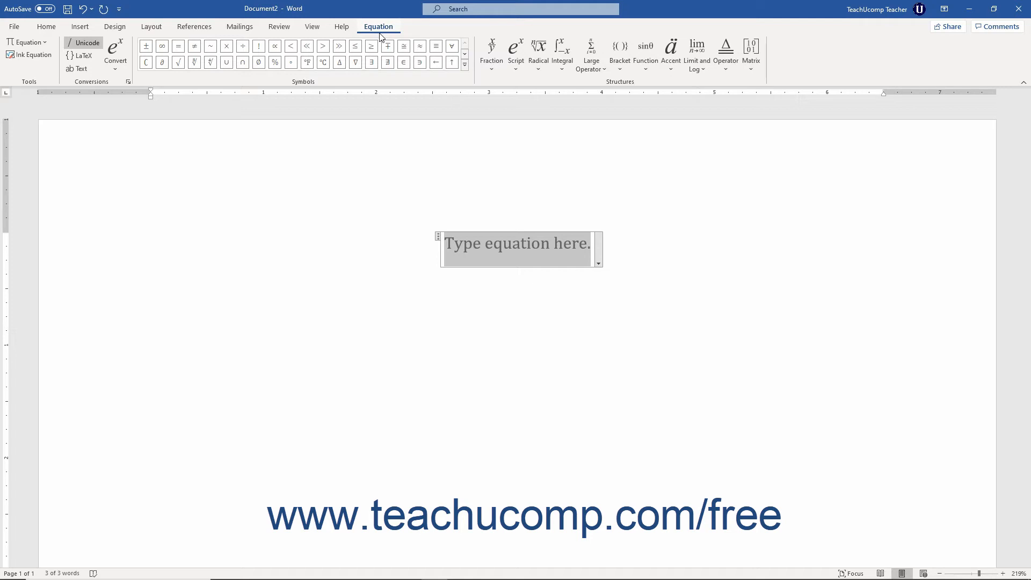
mouse_move(205, 89)
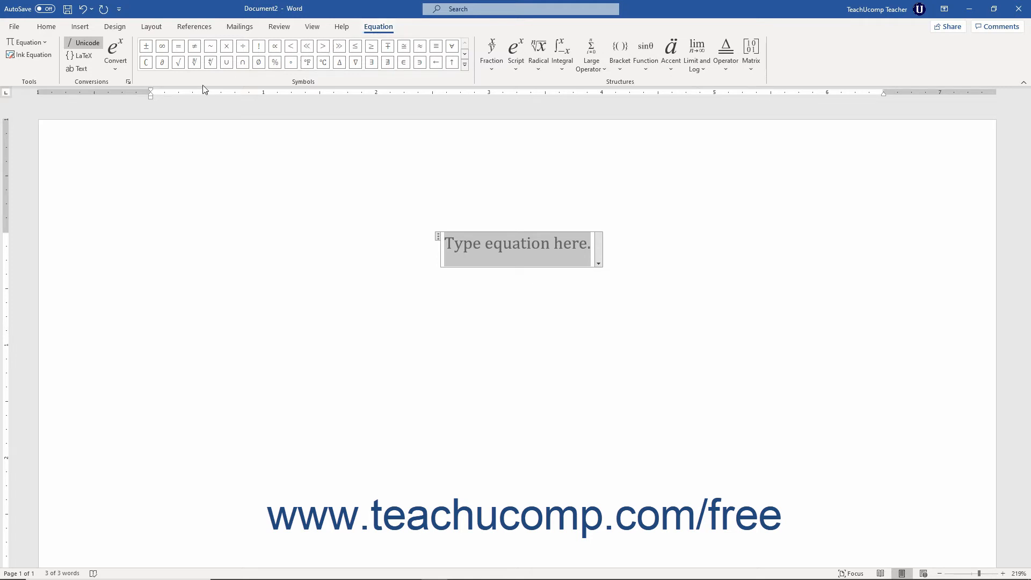
mouse_move(495, 80)
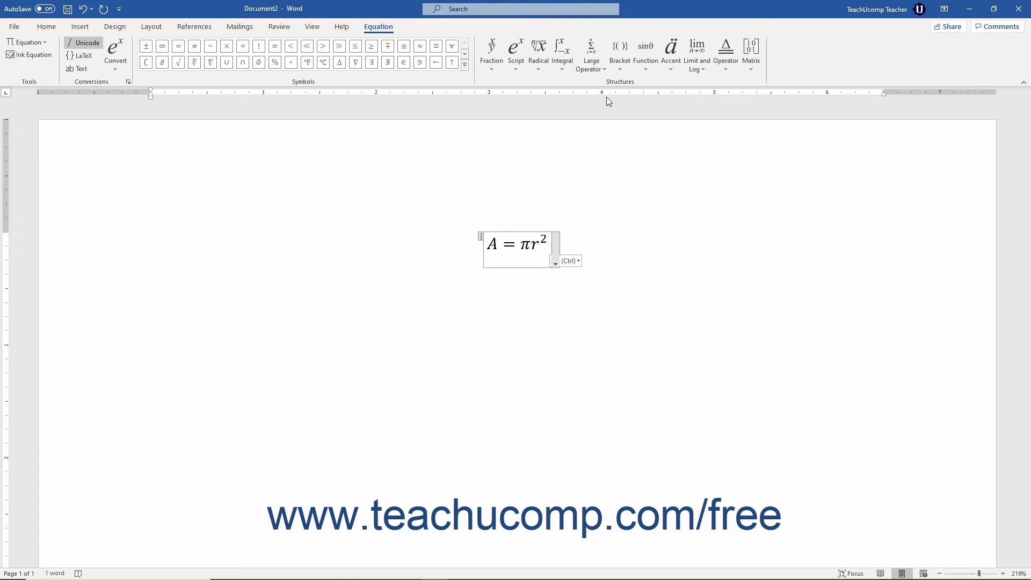
mouse_move(556, 245)
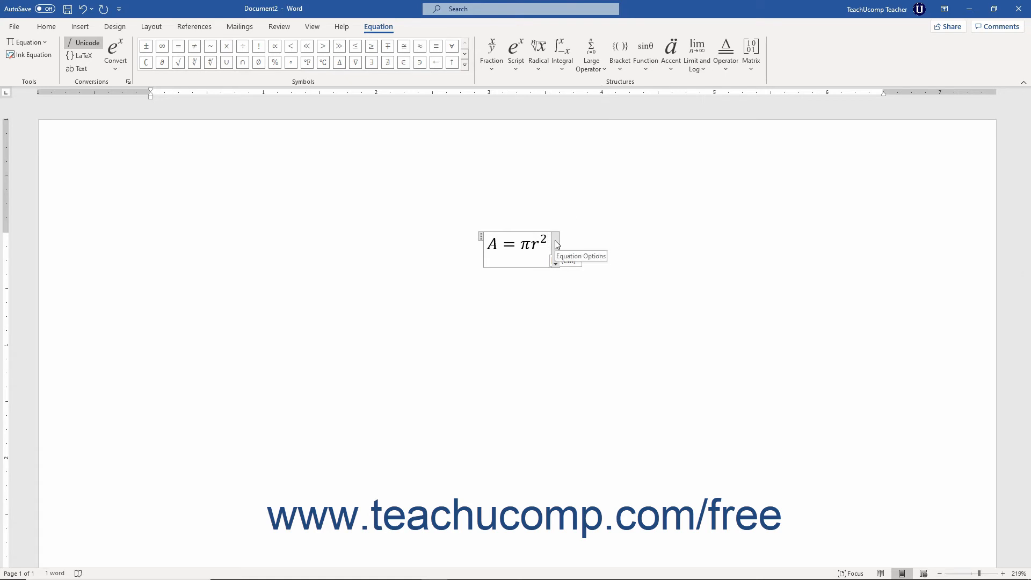
- Open the Equation Options menu for the A = πr² equation
click(555, 244)
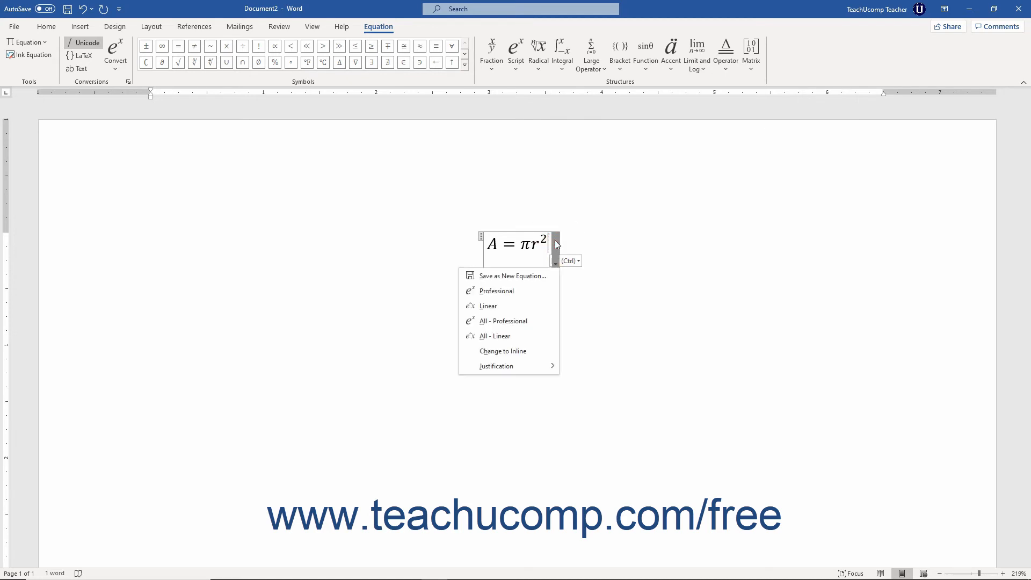
mouse_move(531, 269)
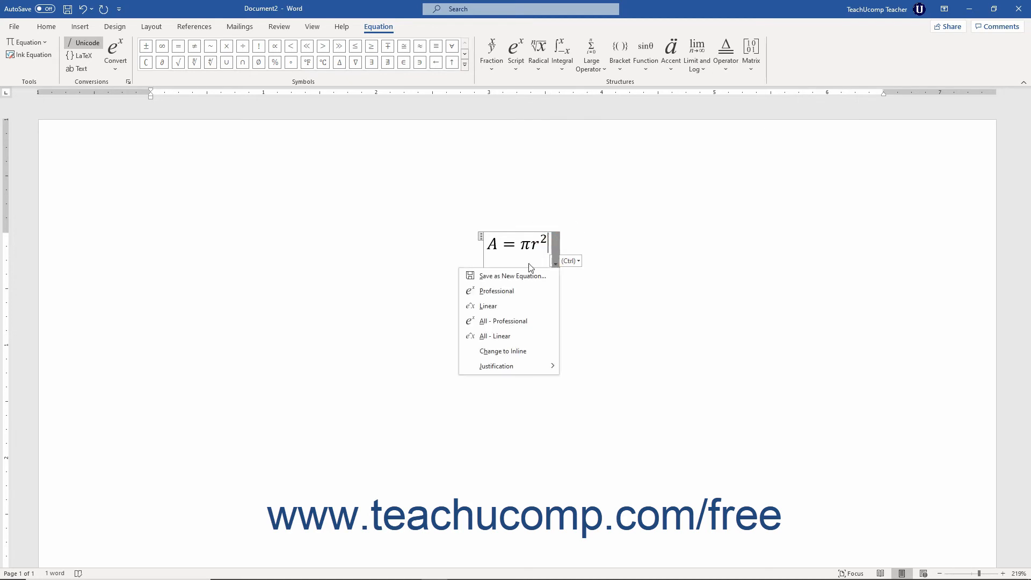
mouse_move(516, 275)
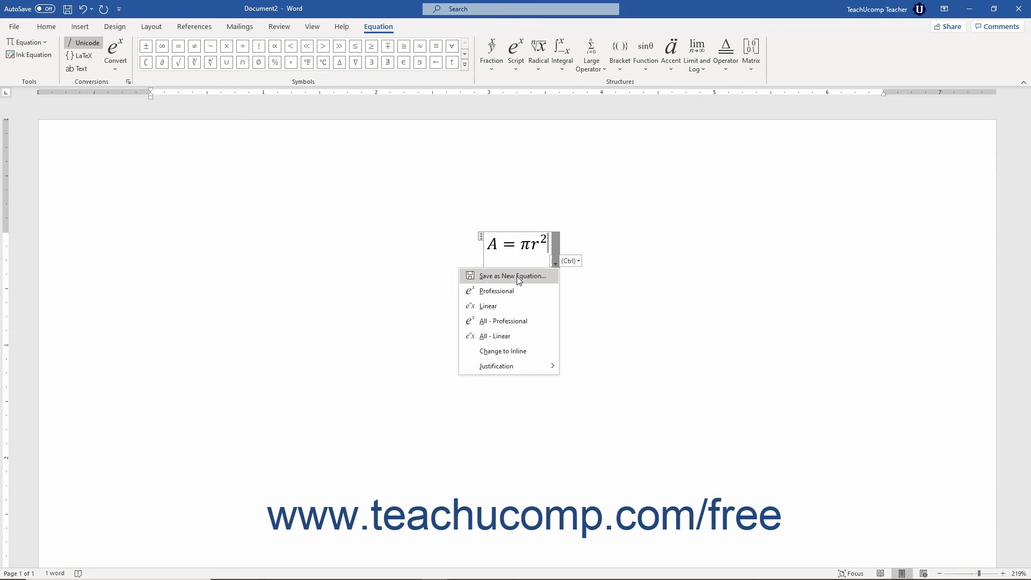
mouse_move(516, 306)
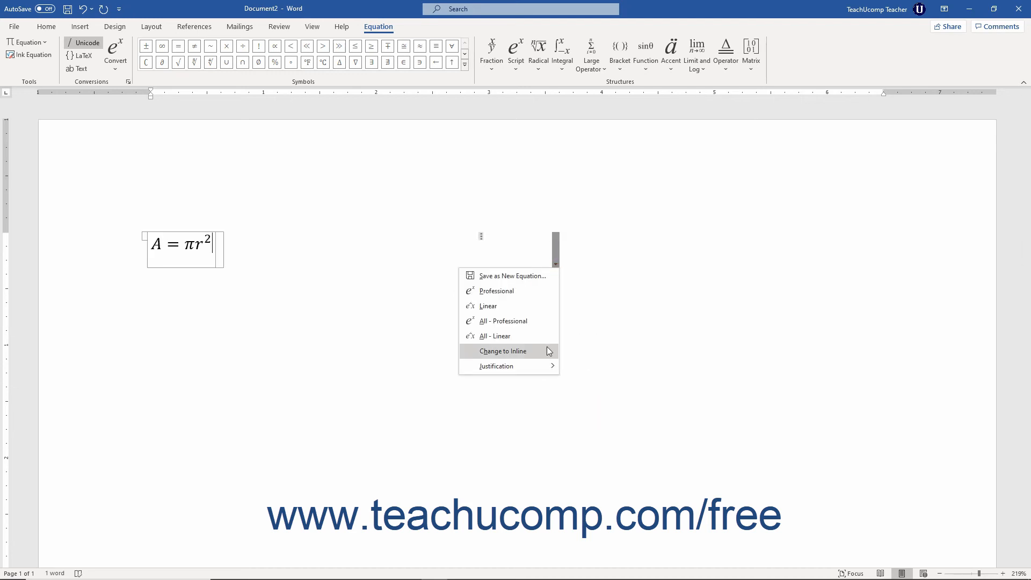
- Change the A = πr² equation from display to inline
click(501, 350)
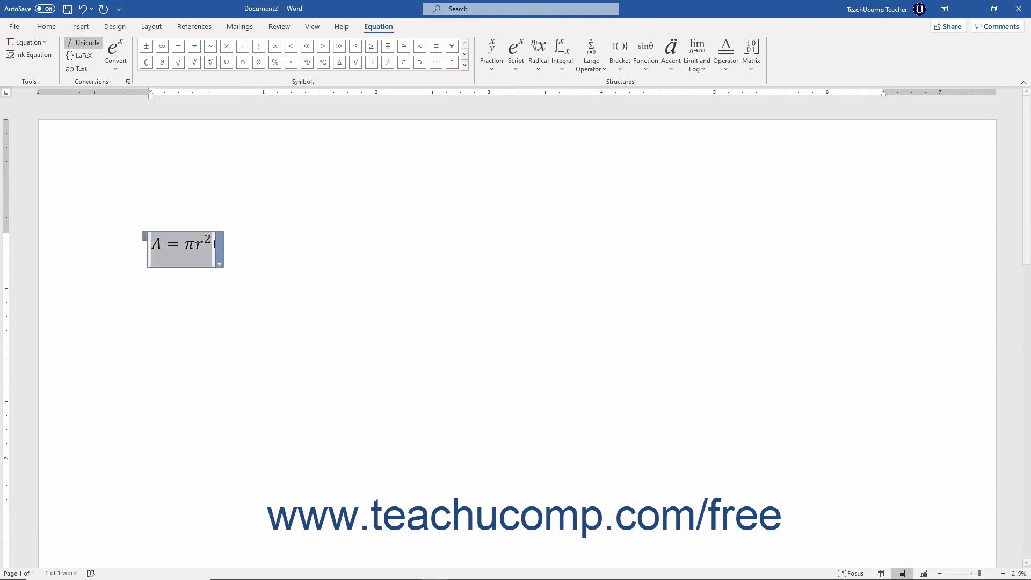
mouse_move(219, 252)
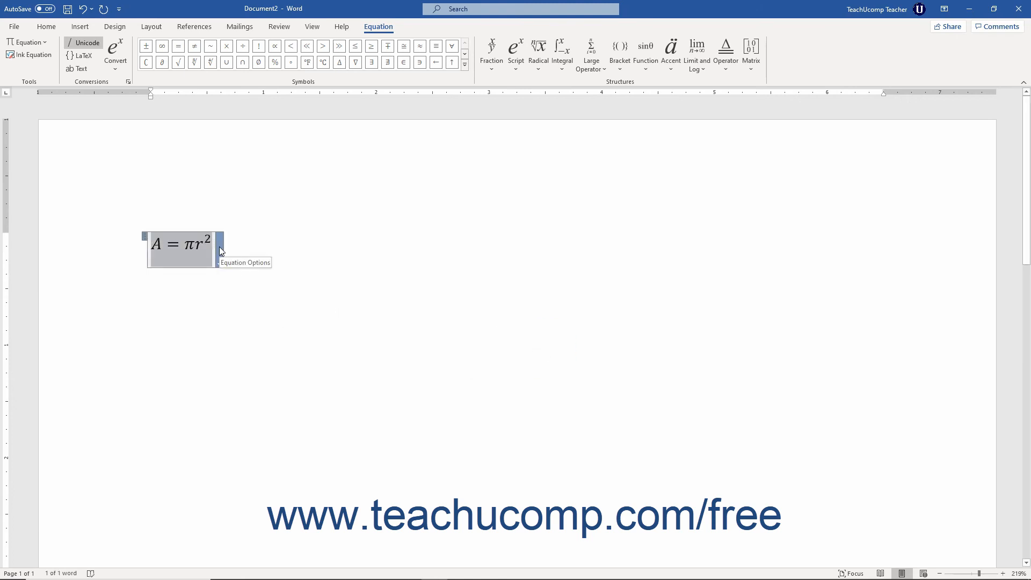